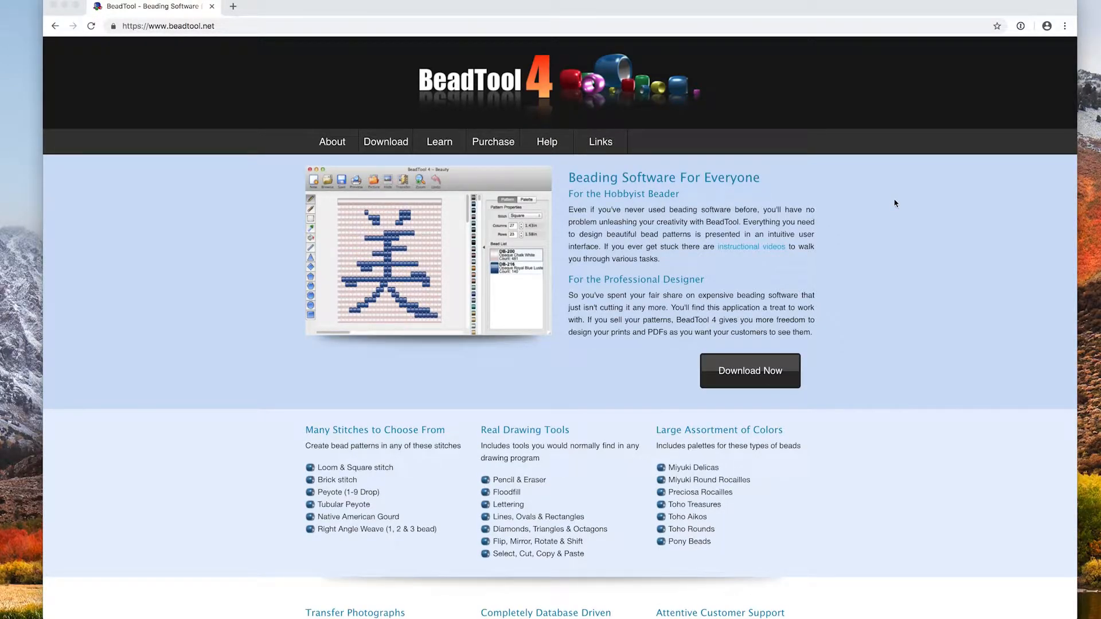
pyautogui.moveTo(854, 172)
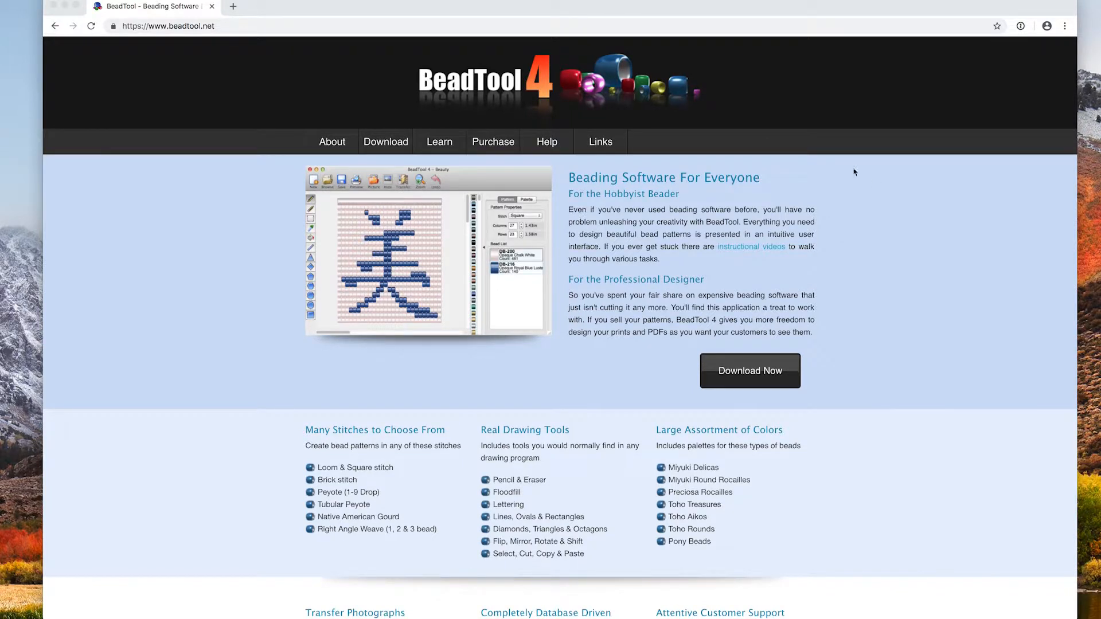
pyautogui.moveTo(871, 224)
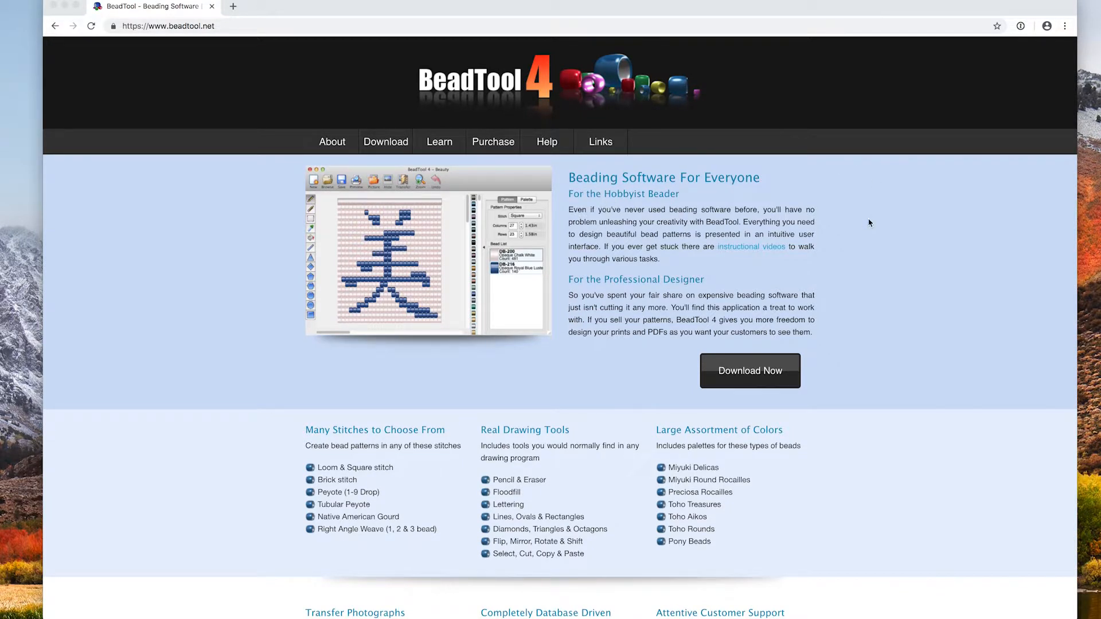
pyautogui.moveTo(946, 275)
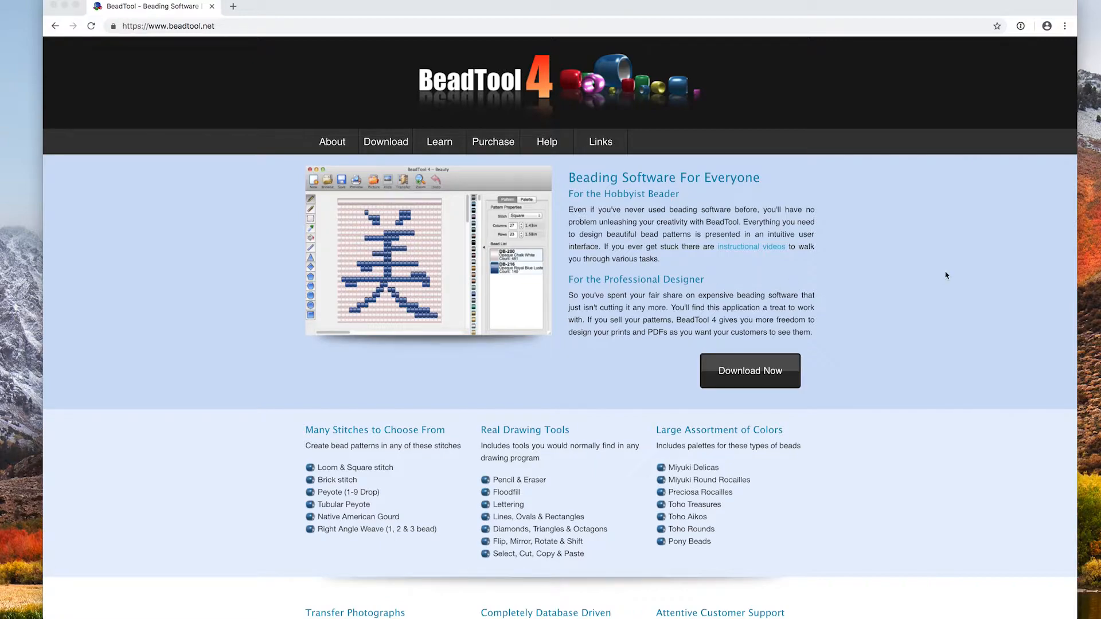
pyautogui.scroll(-3)
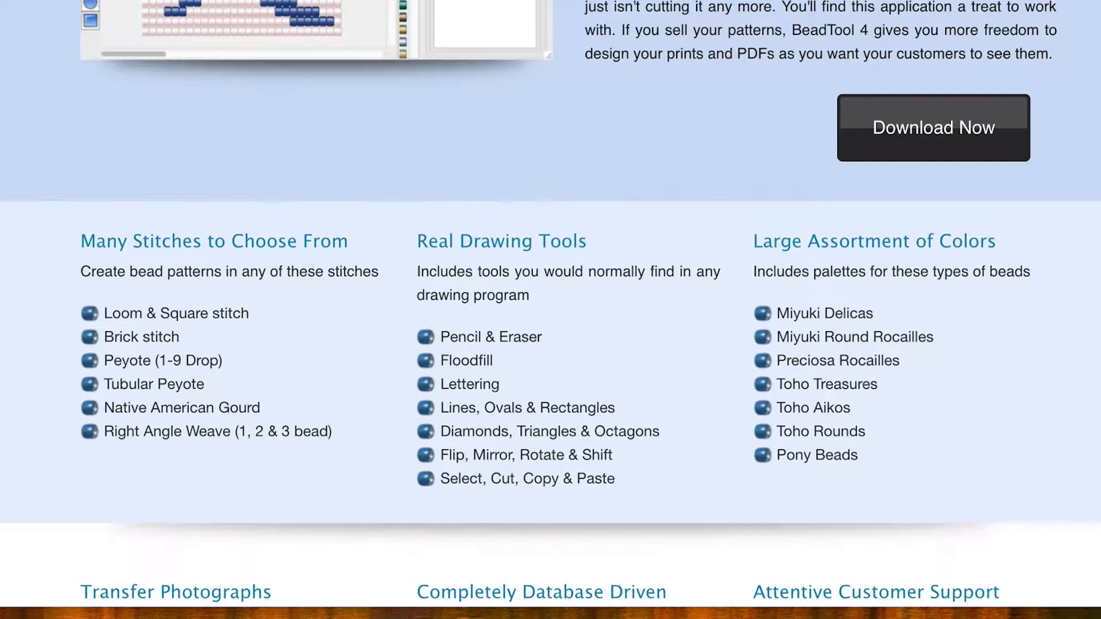
pyautogui.moveTo(287, 321)
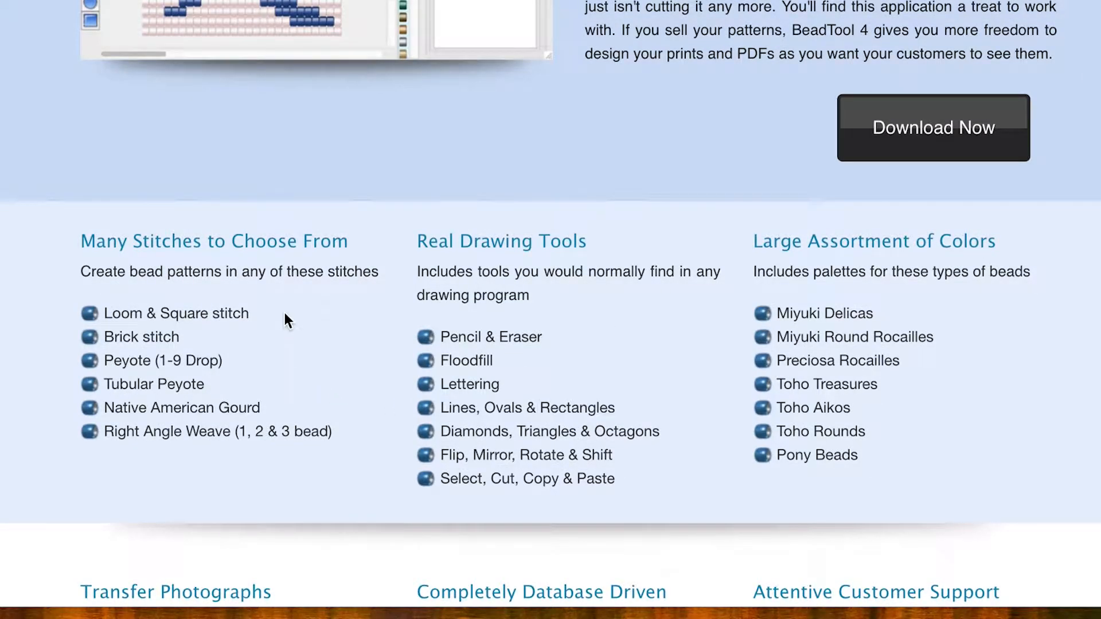
pyautogui.moveTo(314, 326)
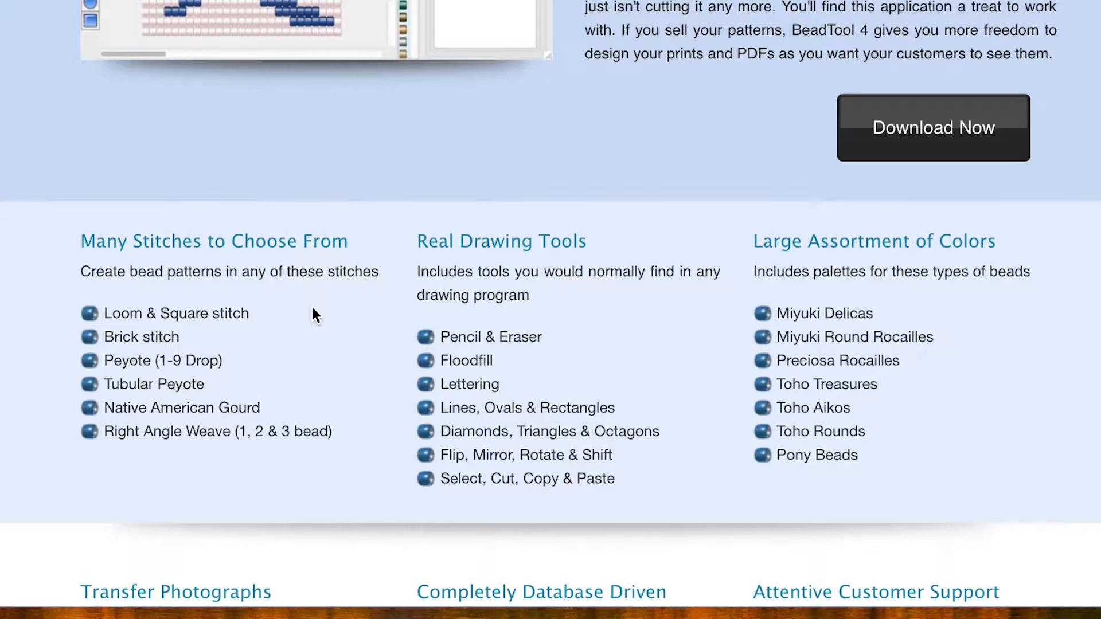
pyautogui.moveTo(630, 327)
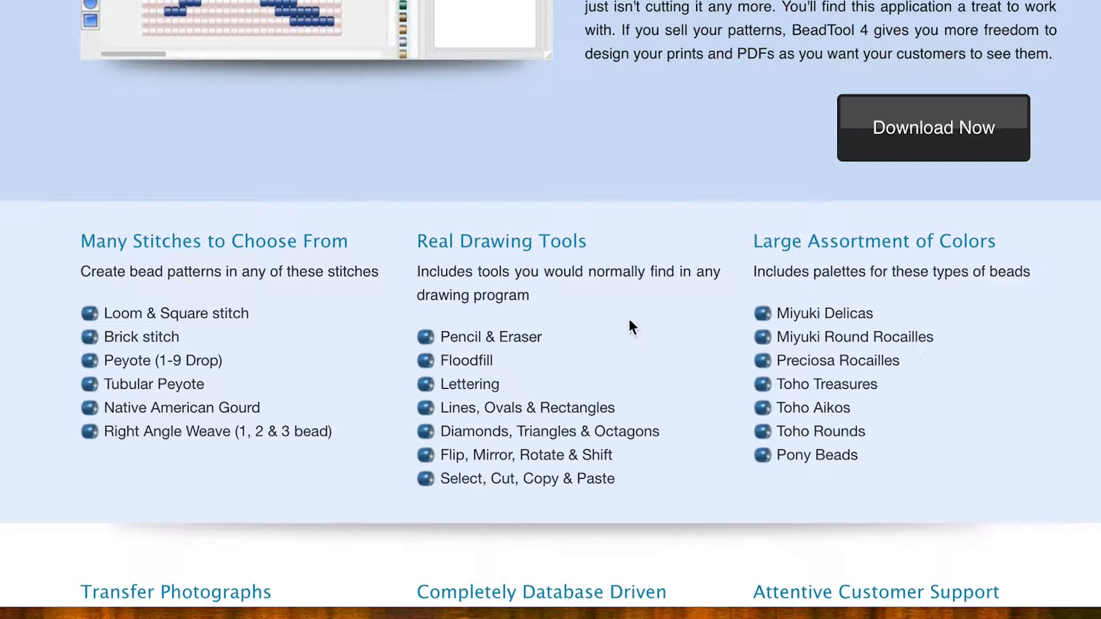
pyautogui.moveTo(687, 355)
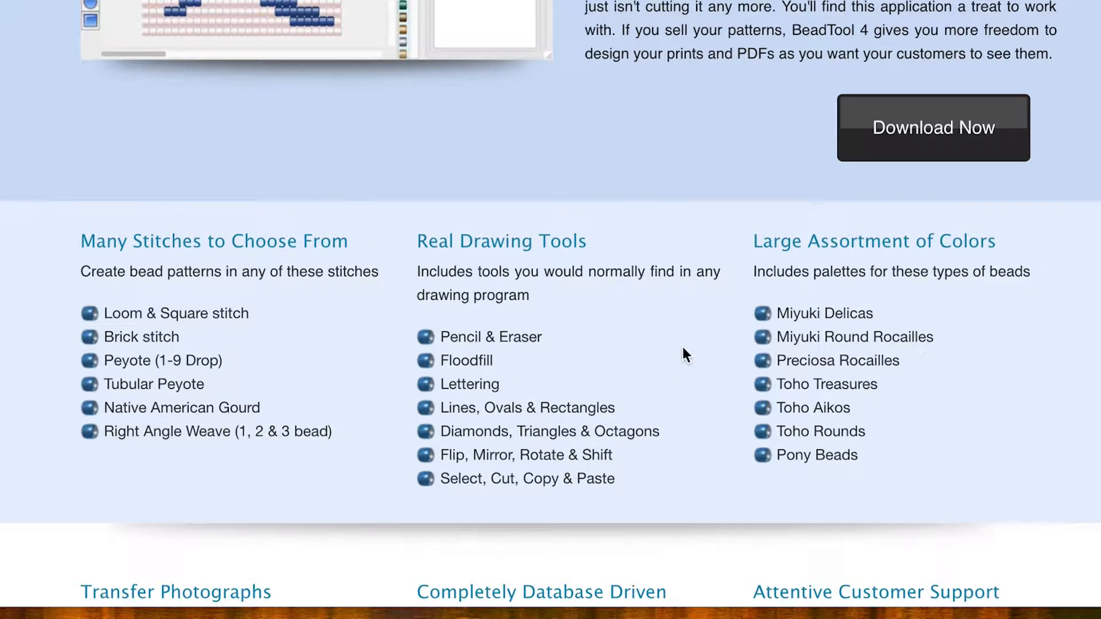
pyautogui.moveTo(686, 332)
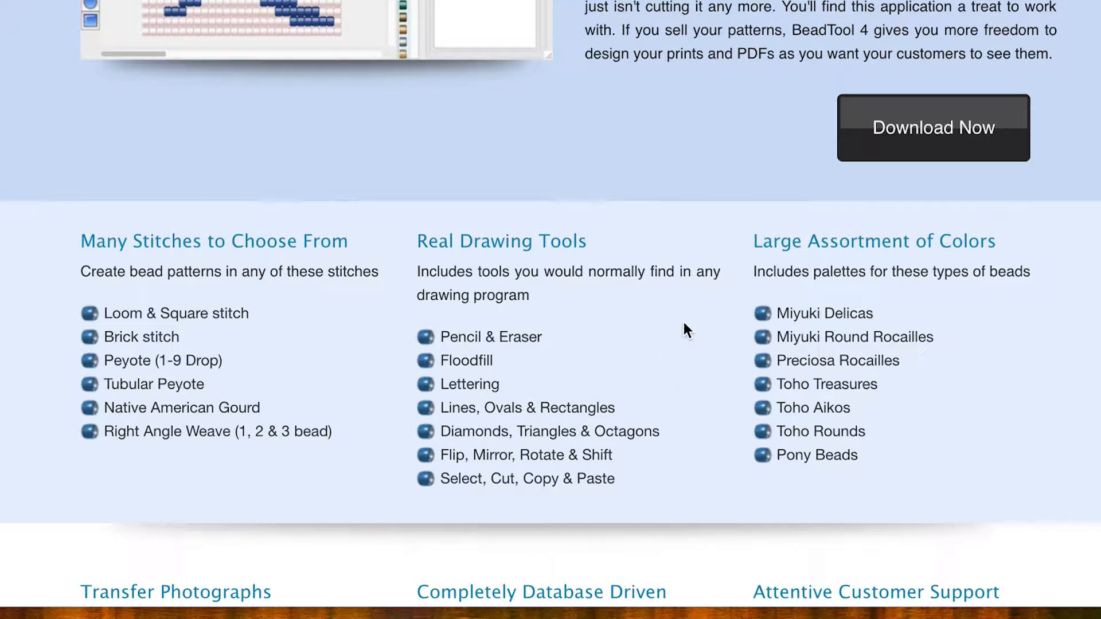
pyautogui.moveTo(1078, 274)
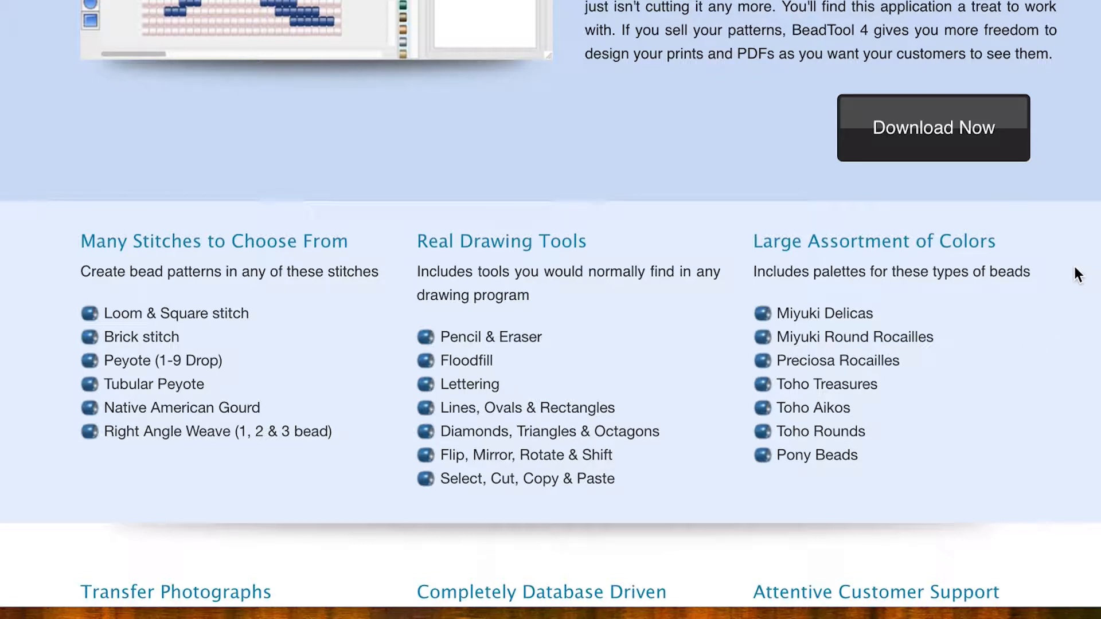
pyautogui.moveTo(1047, 355)
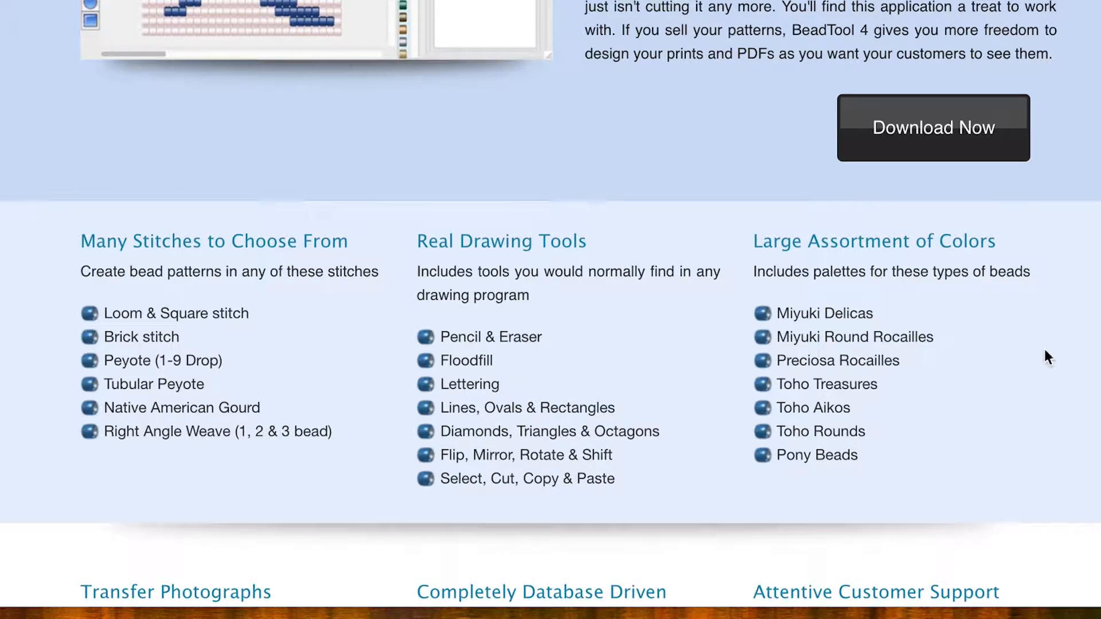
pyautogui.moveTo(1053, 309)
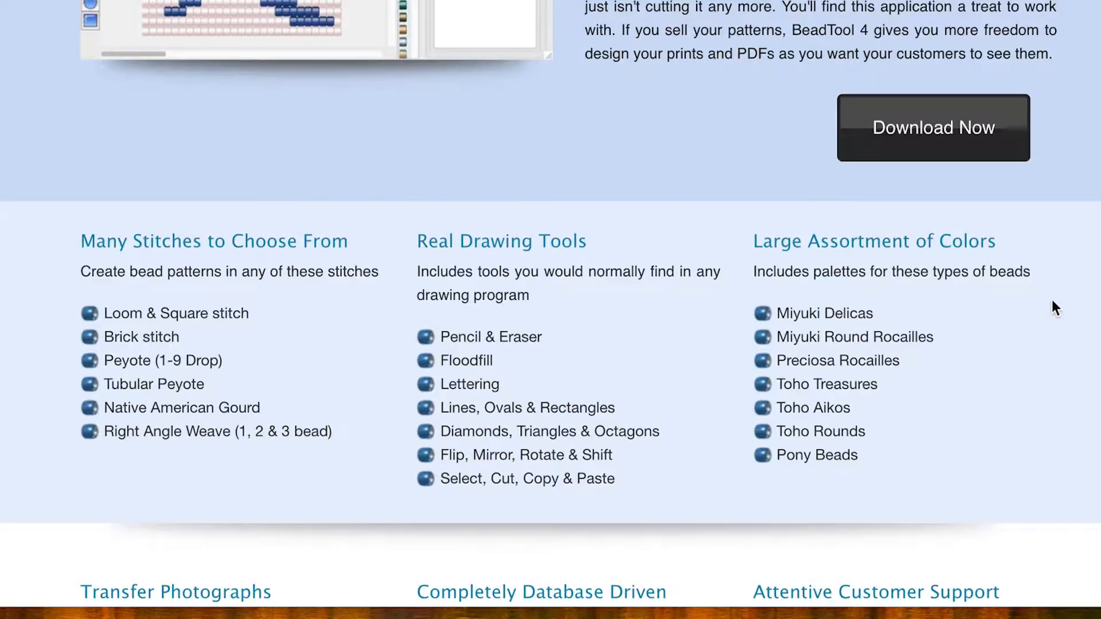
pyautogui.scroll(-3)
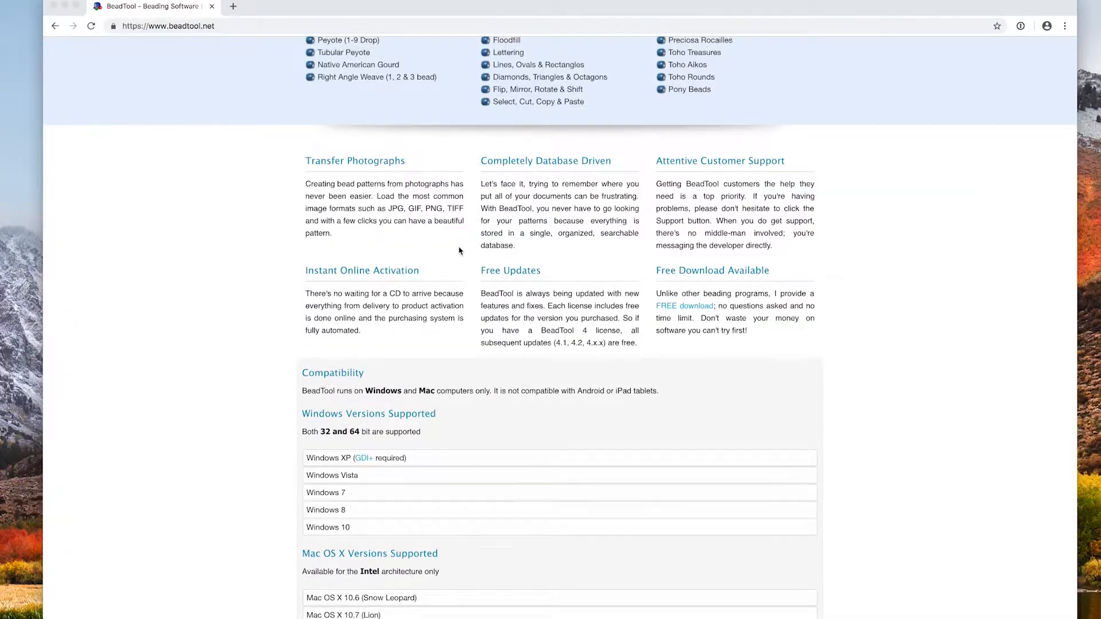
pyautogui.scroll(-3)
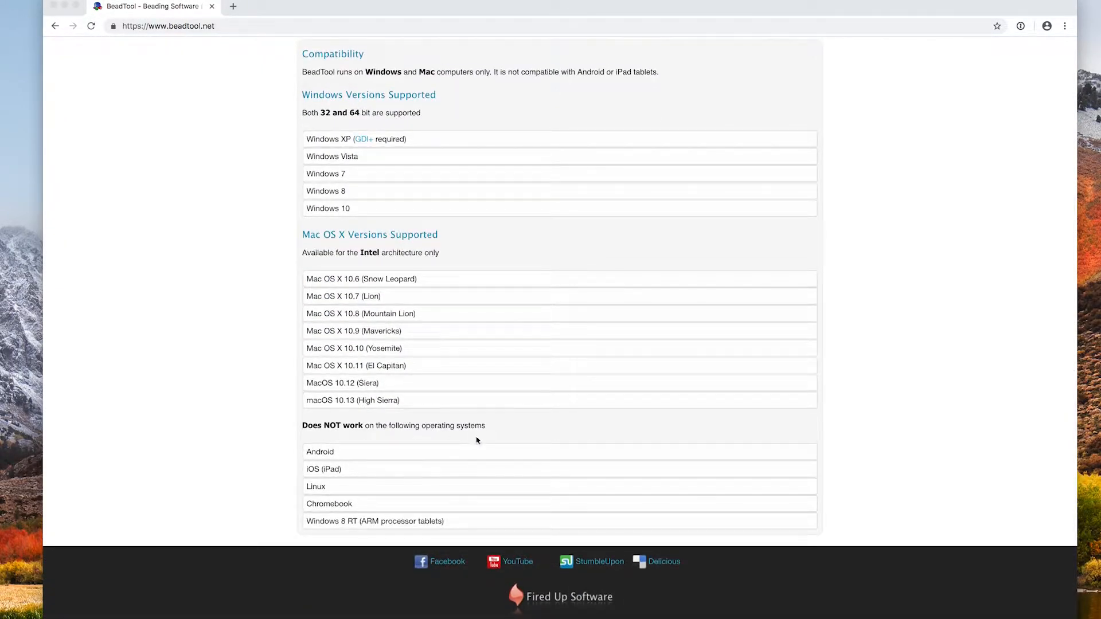
pyautogui.moveTo(508, 468)
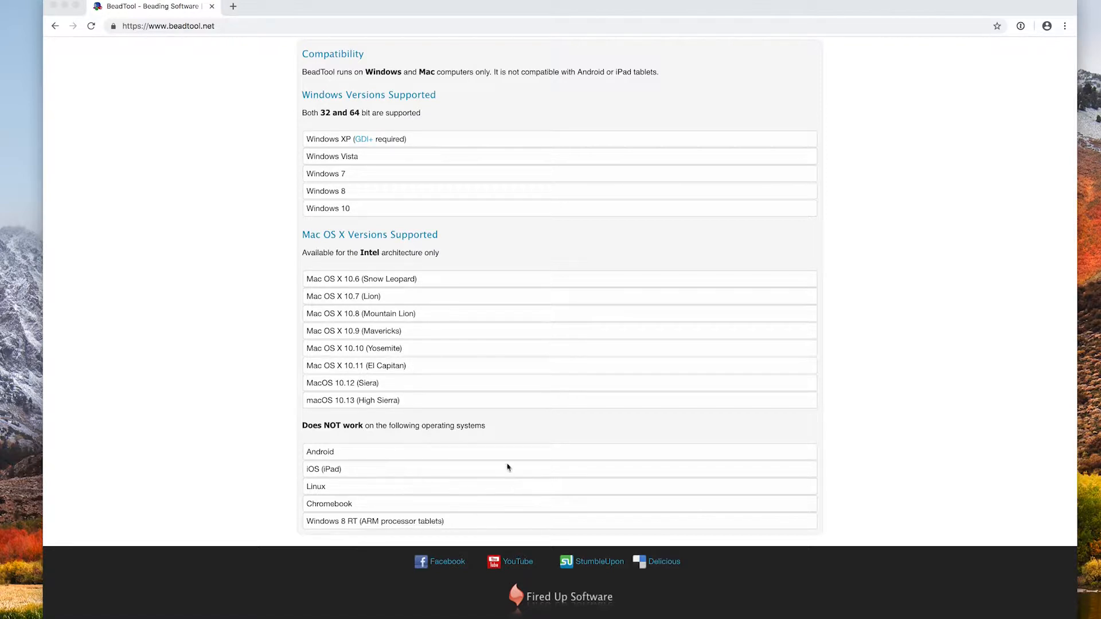
pyautogui.moveTo(481, 528)
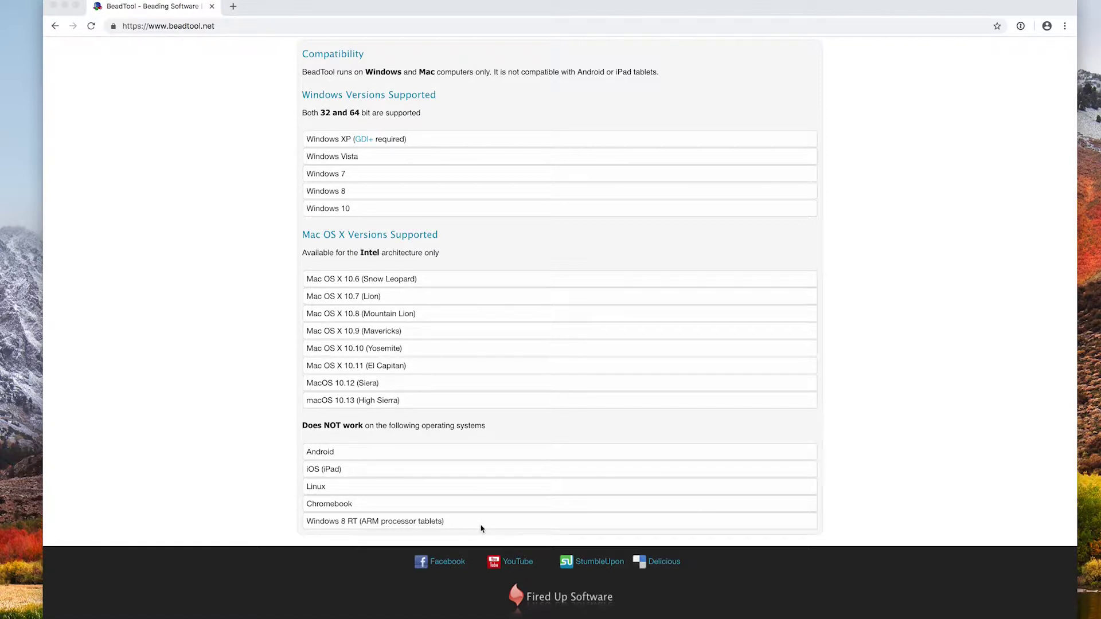